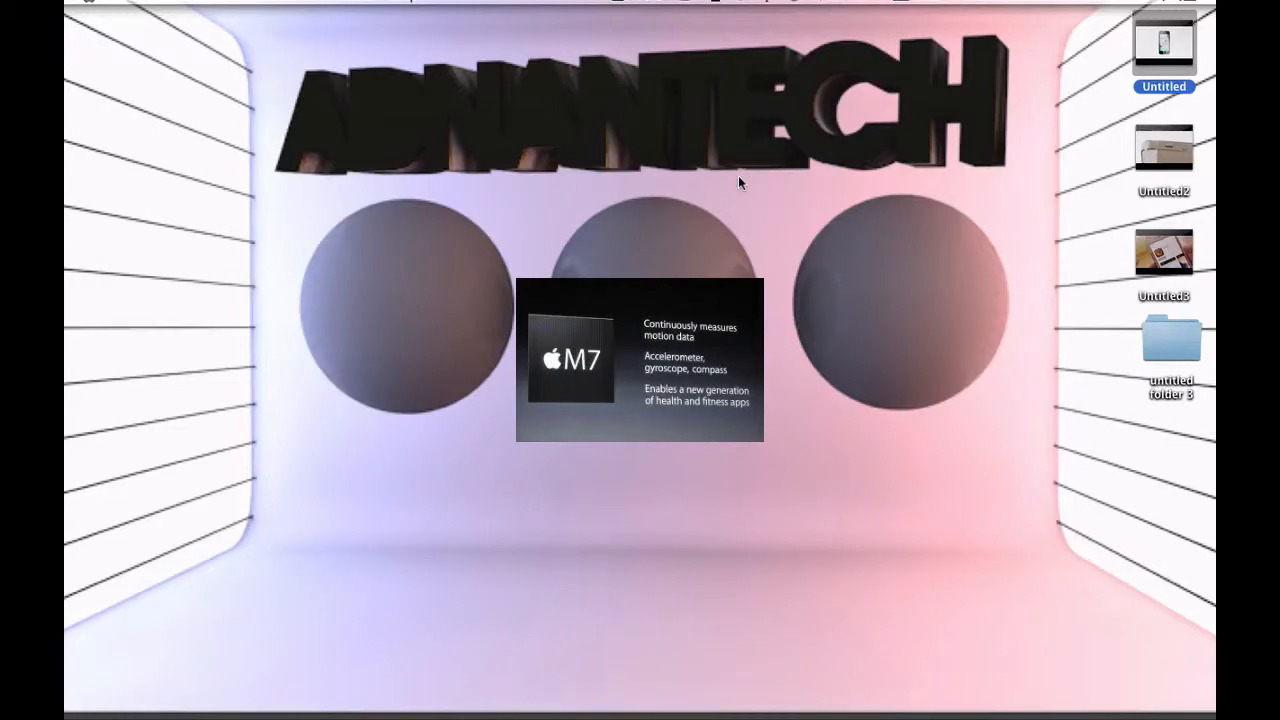
# Step: Open the ScreenFlow menu bar item to reveal Stop Record, Pause and the elapsed recording time
pyautogui.click(620, 5)
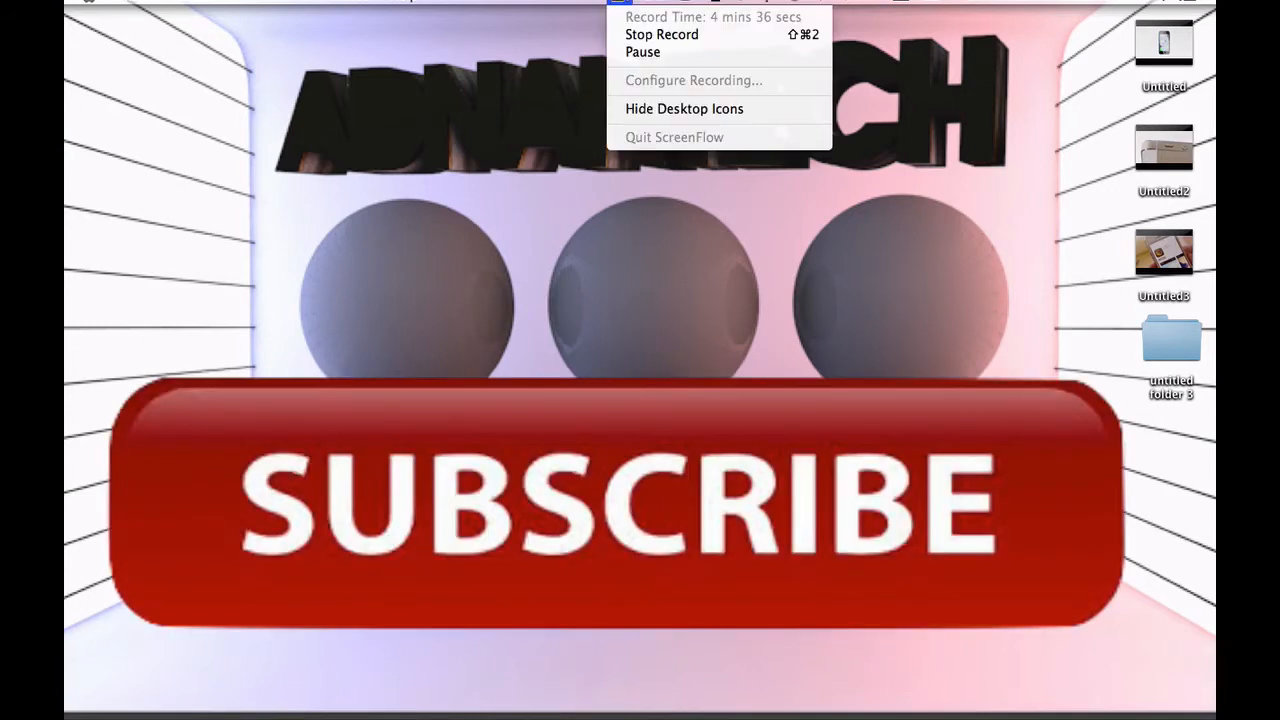